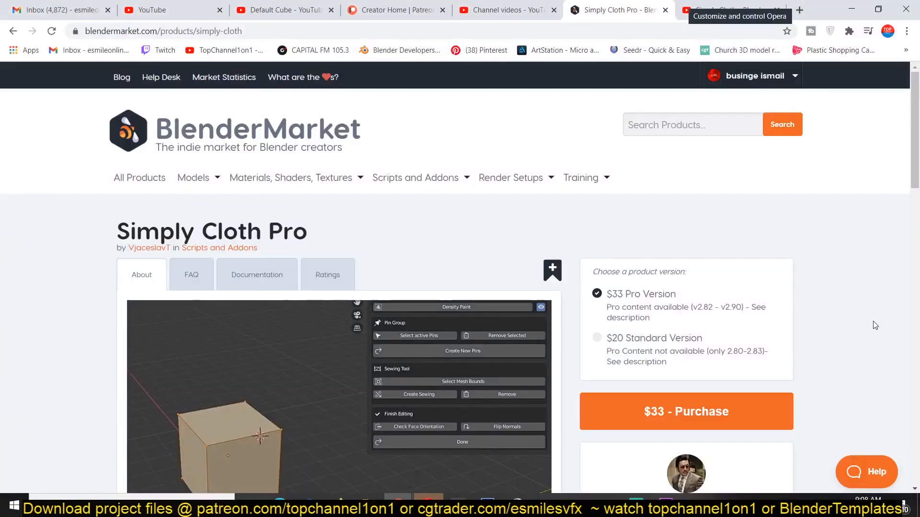
- Scroll through the Simply Cloth Pro page on Blender Market, then switch to Blender
scroll(down, 3)
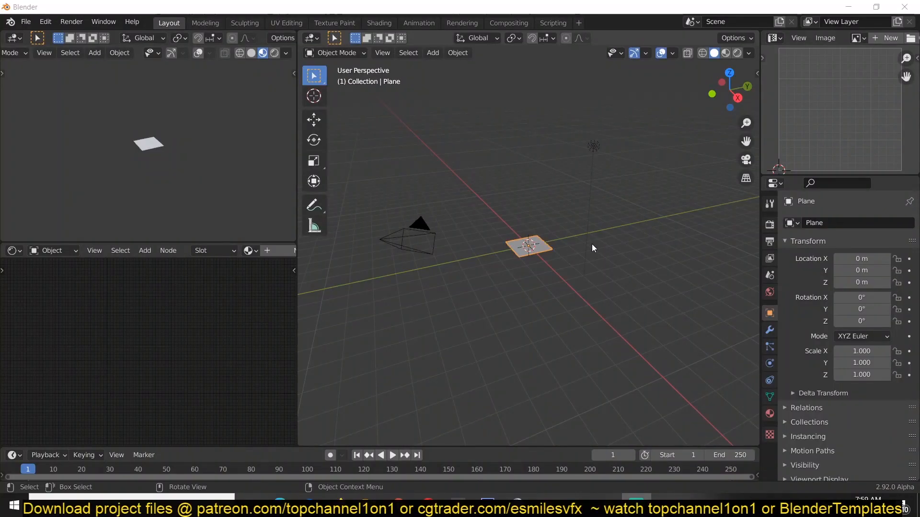
- Install and enable 2.9x_SimplyClothPro.zip from Preferences > Add-ons, then close Preferences
click(44, 22)
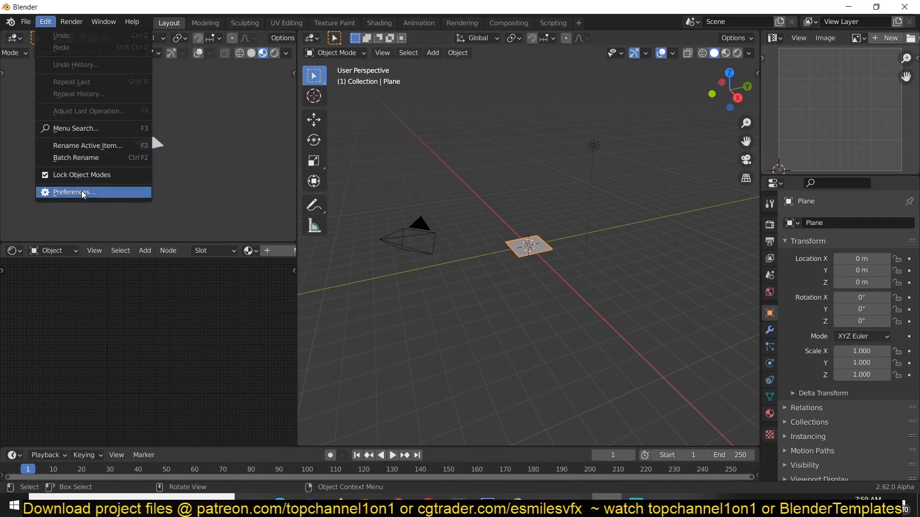
click(72, 191)
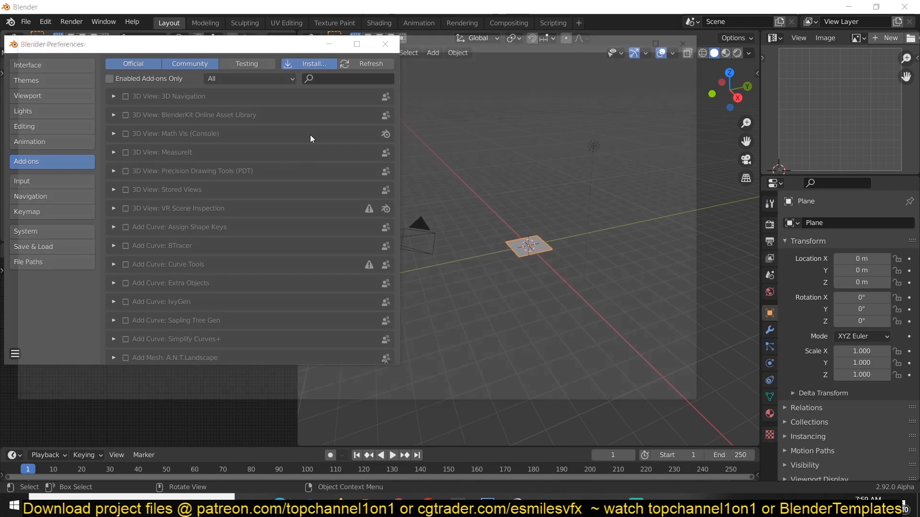
click(309, 64)
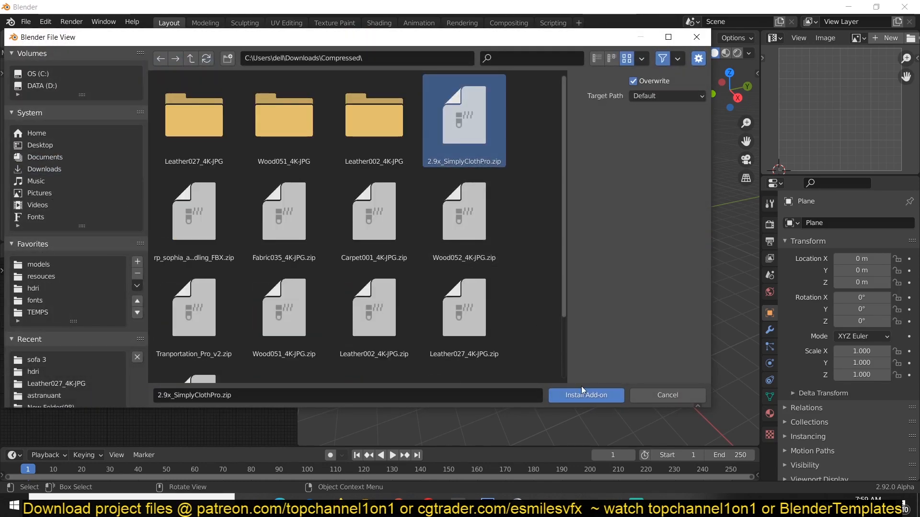
click(585, 395)
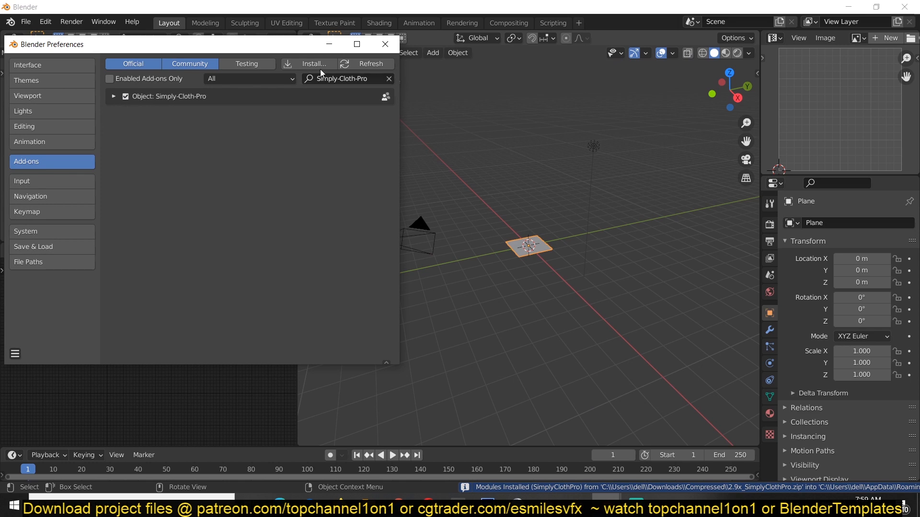
click(385, 44)
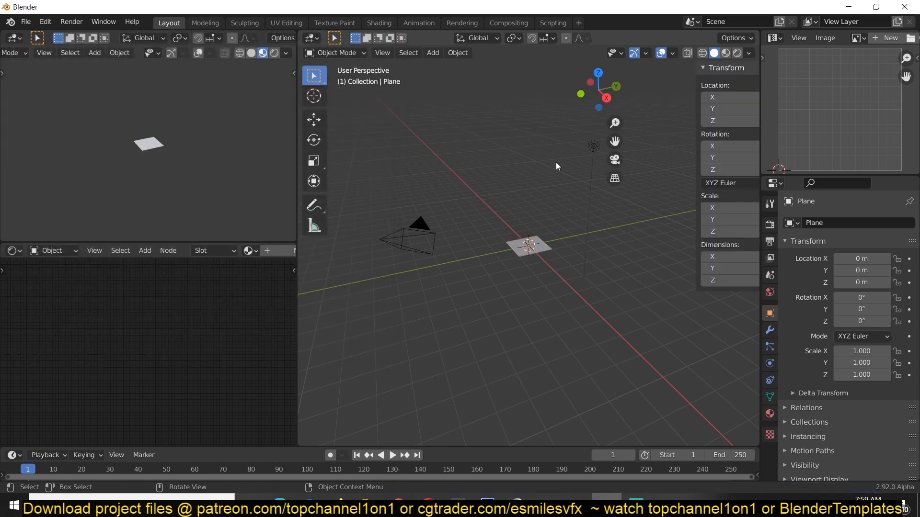
- Load the Dressstyle preset, scale the character down, and move the dress back onto her
click(754, 337)
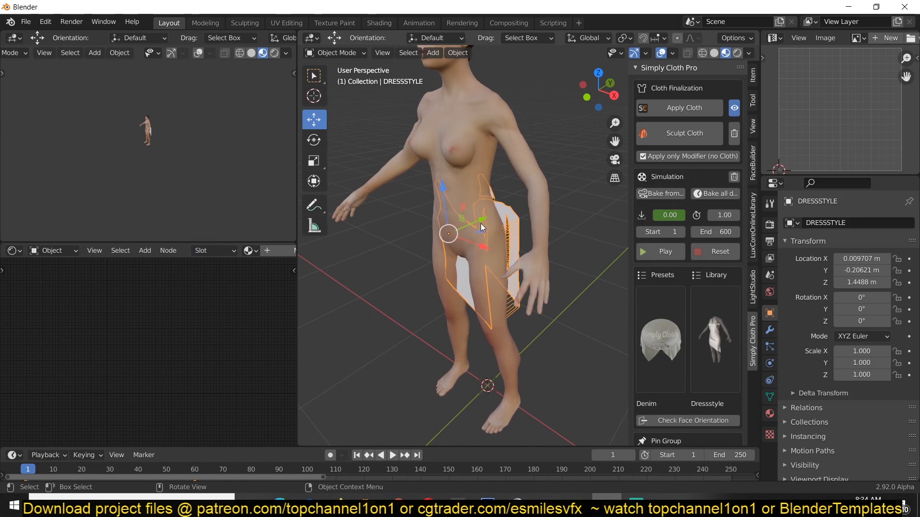
key(KP_1)
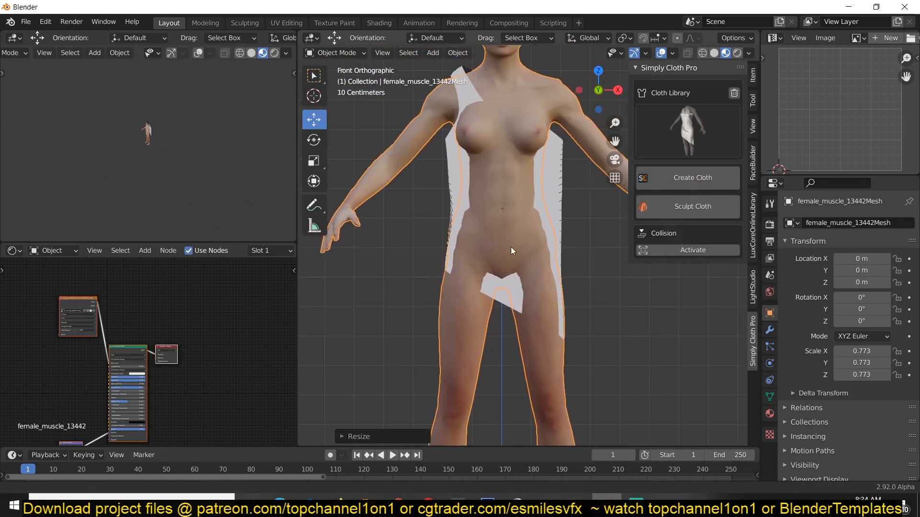
click(692, 178)
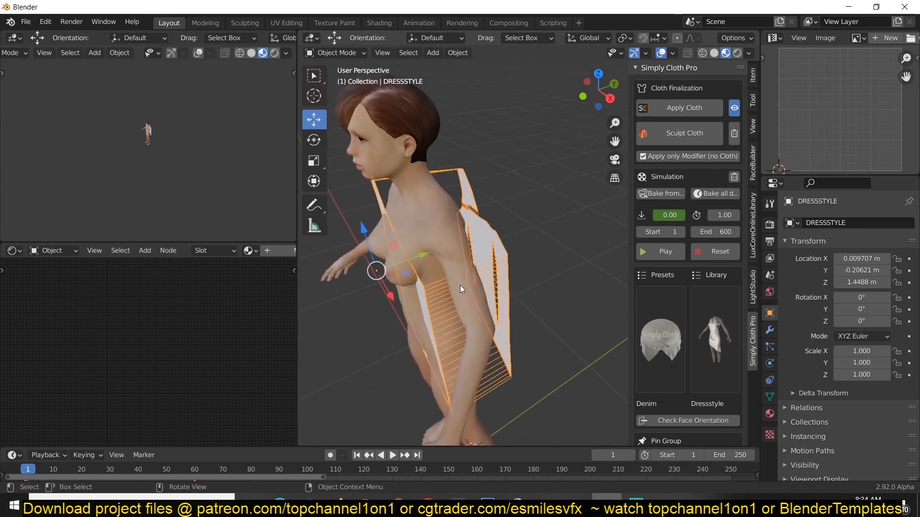
key(g)
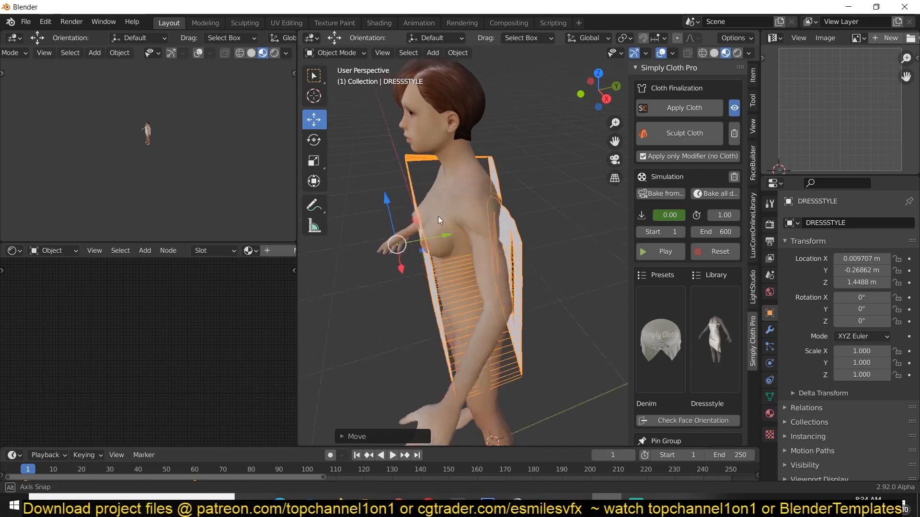
drag(437, 220, 519, 246)
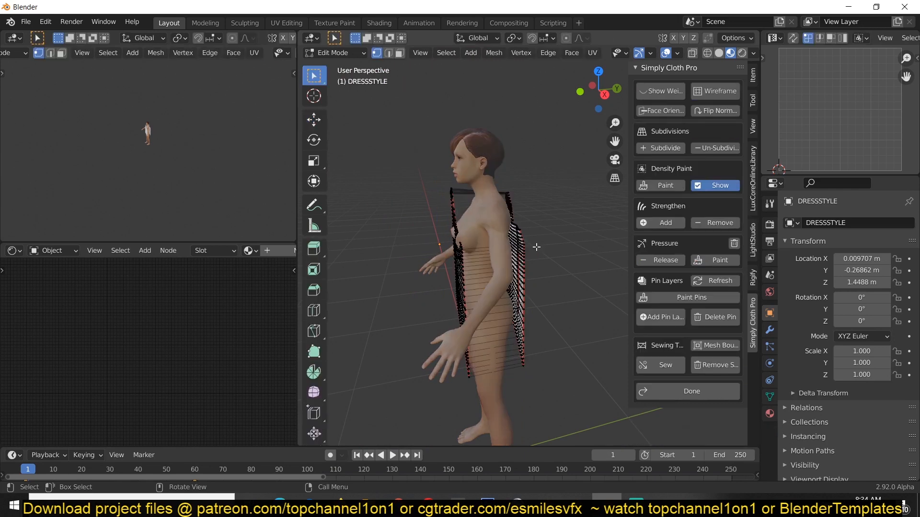
- Return the dress to Object Mode and switch the viewport to Solid shading
drag(421, 143, 491, 407)
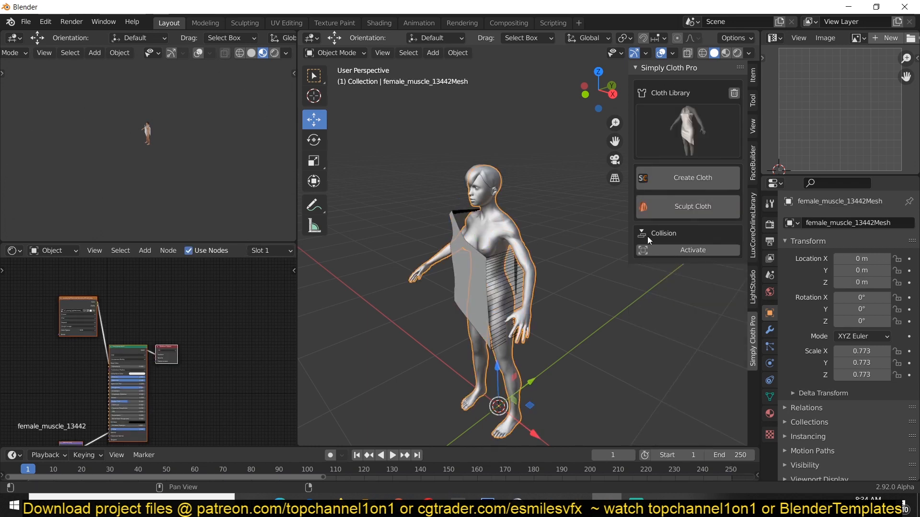
- Activate Collision on the body, select the dress, and start the simulation
click(691, 249)
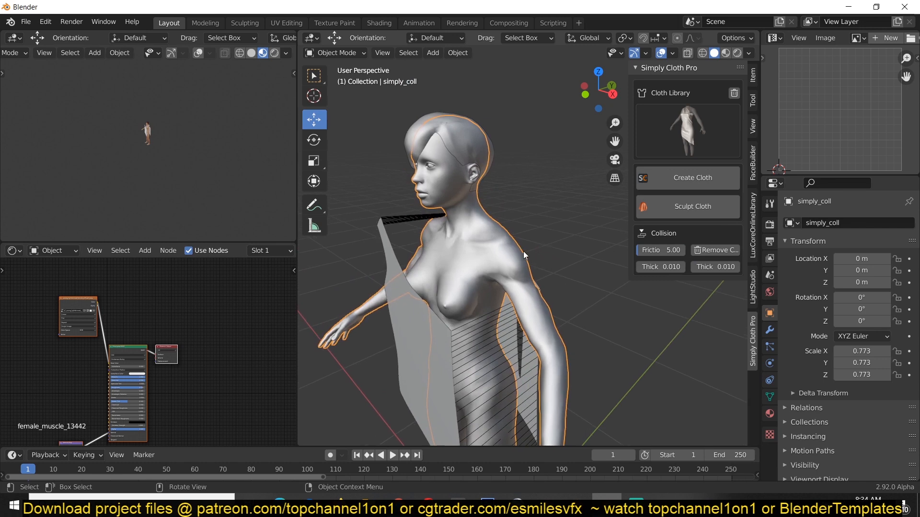
click(691, 177)
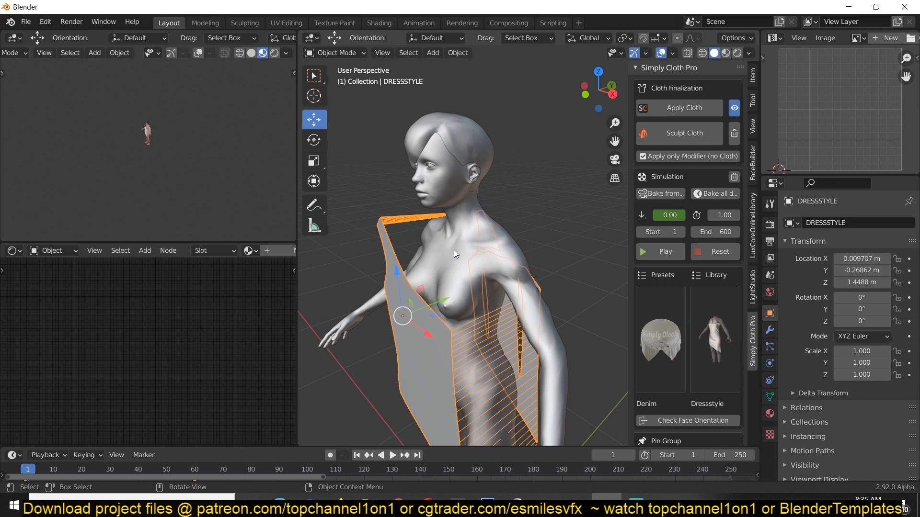
mouse_move(659, 261)
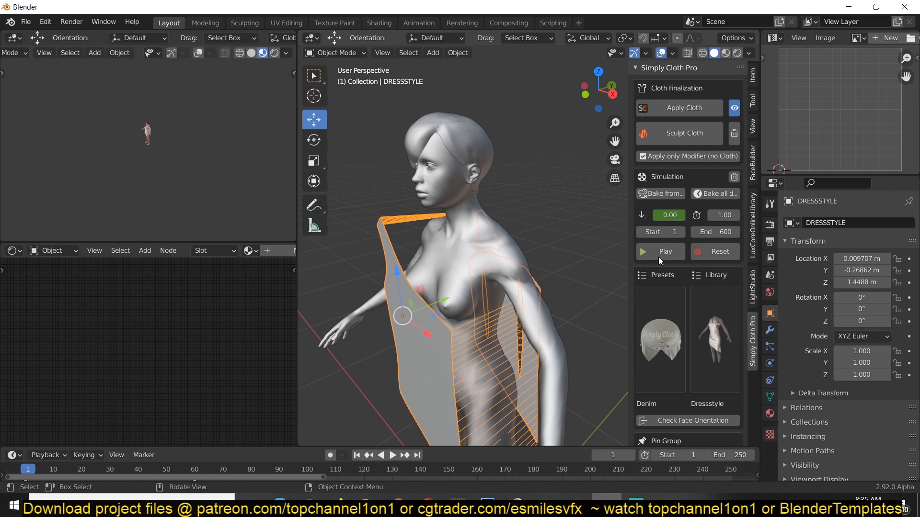
click(665, 251)
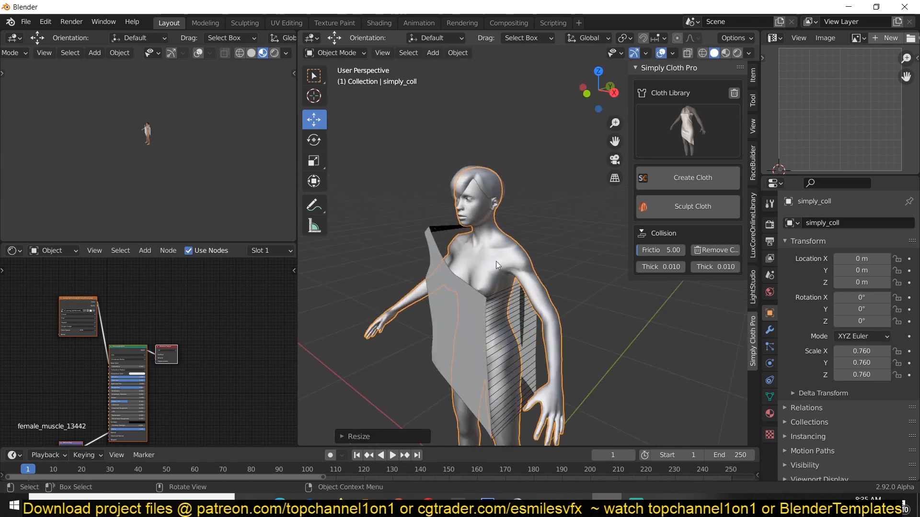
- Select DRESSSTYLE and press Play to simulate the draped dress
click(692, 177)
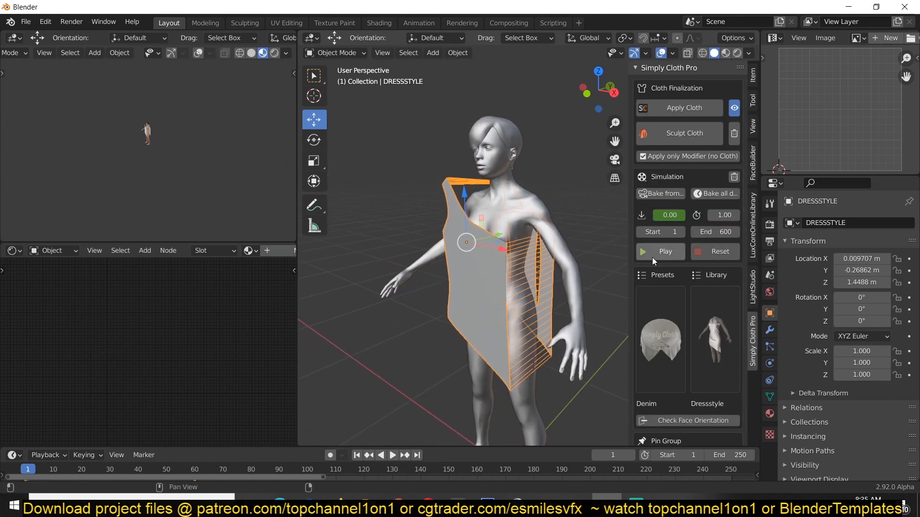
click(665, 251)
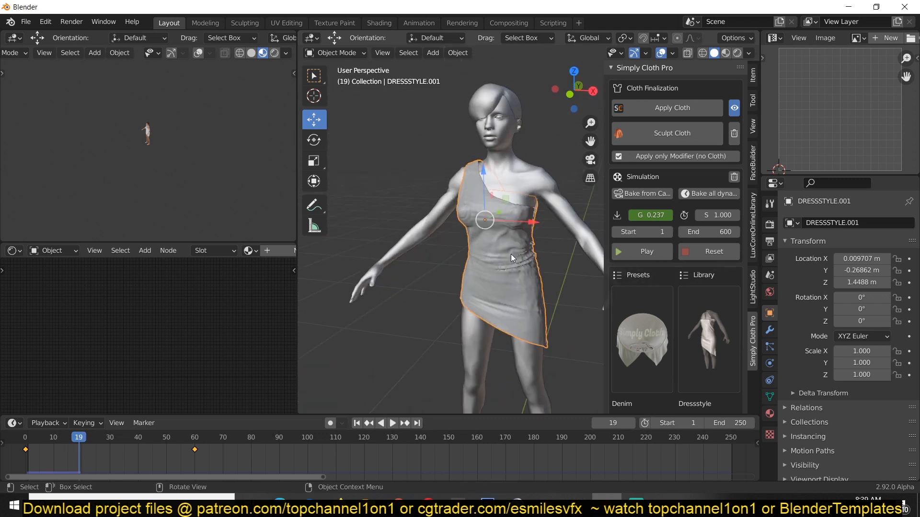
- Switch to Material Preview shading and scroll the panel to Cloth Parameters
click(725, 52)
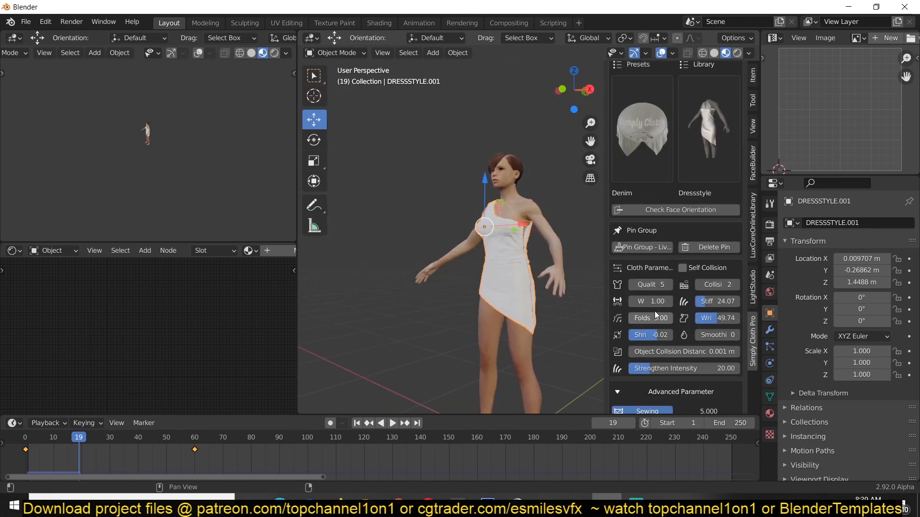
scroll(down, 3)
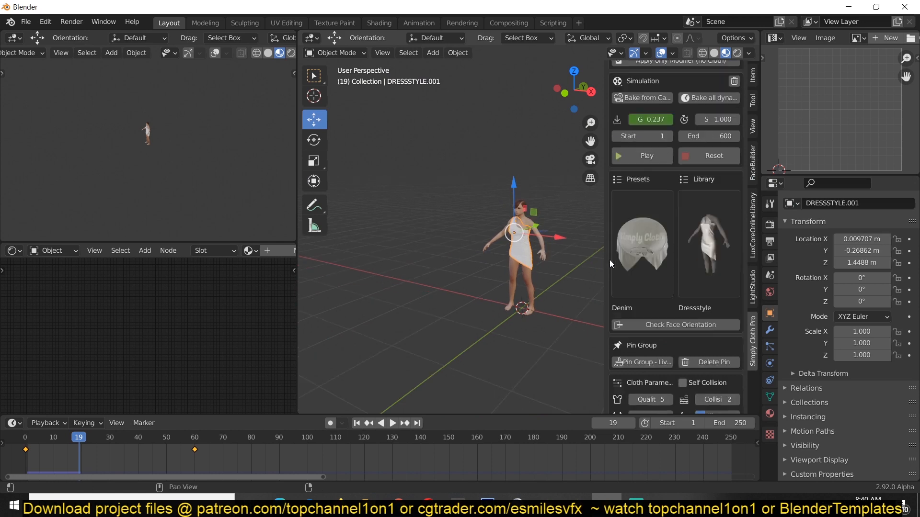
scroll(down, 3)
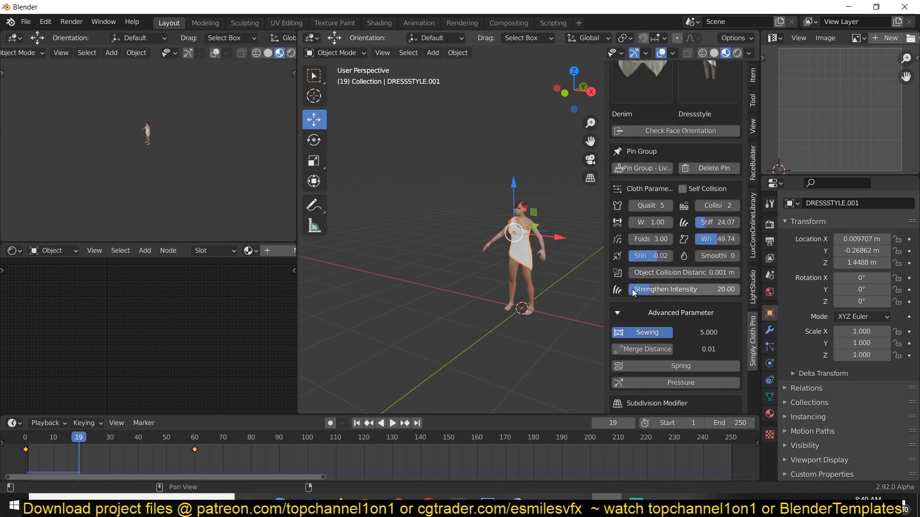